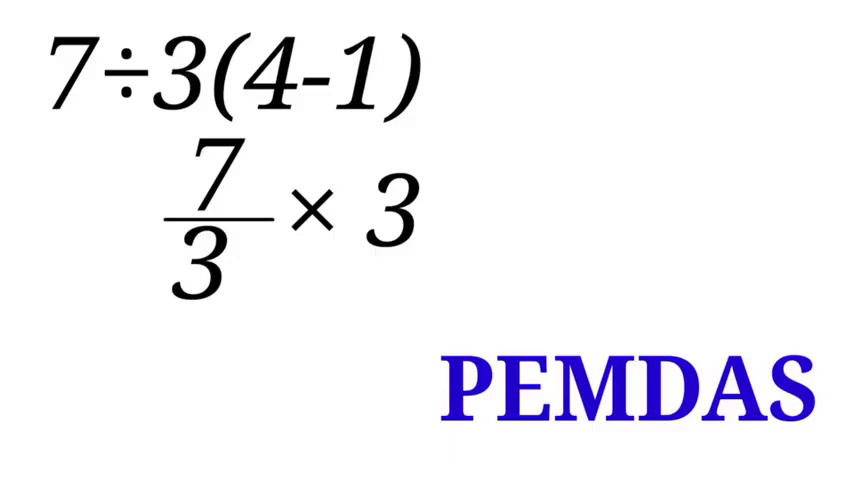
pyautogui.write('= 21')
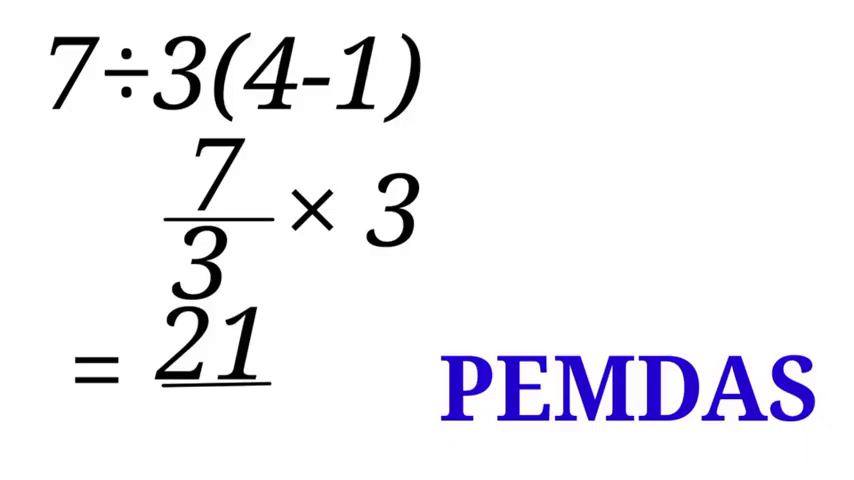